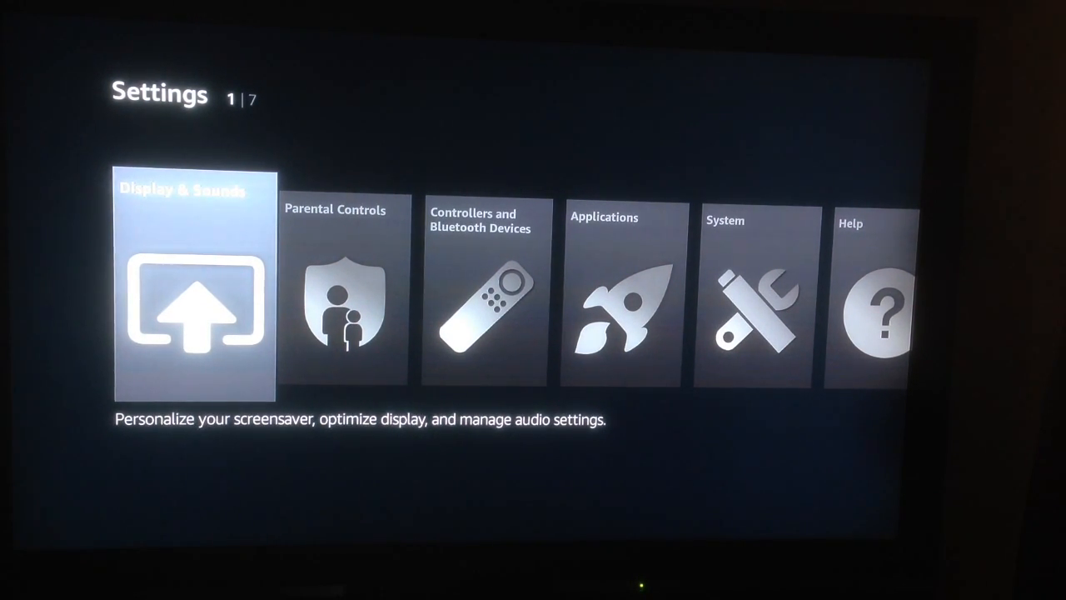
- Navigate to Applications and reach Manage Installed Applications
key("Right")
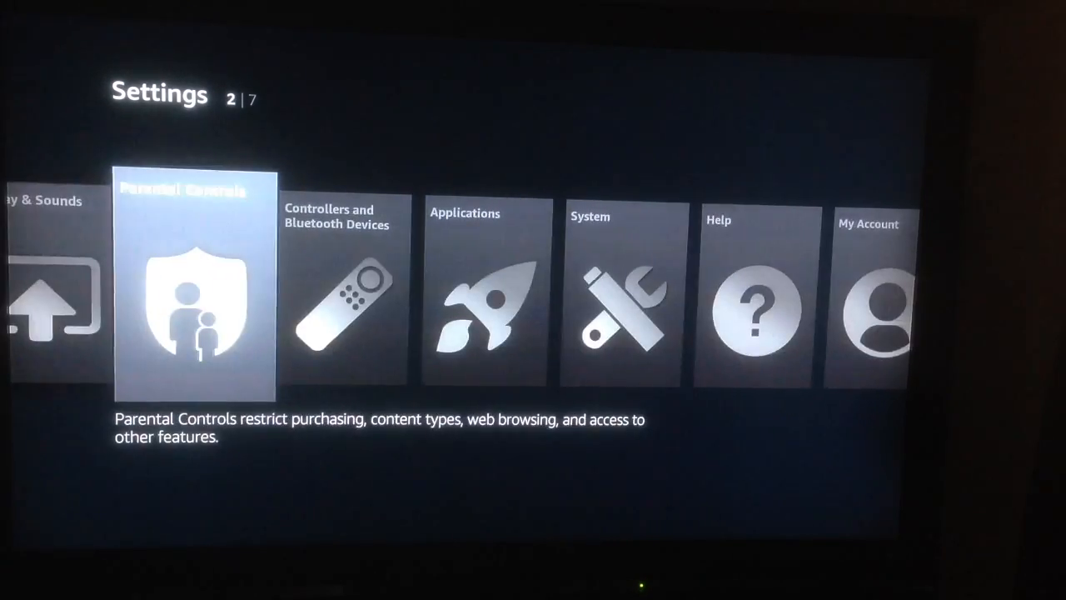
key("right")
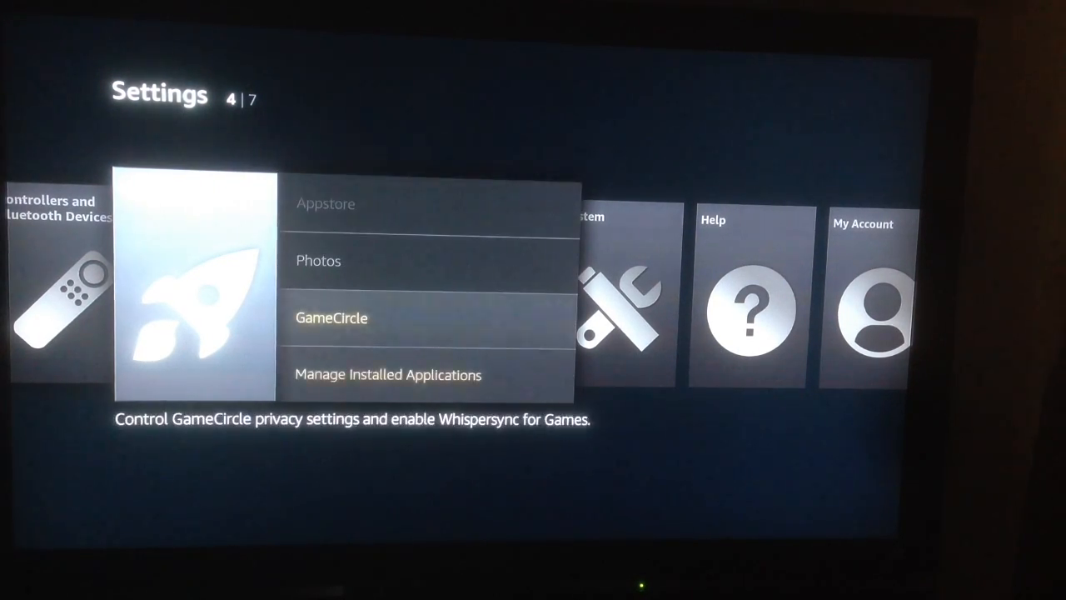
key("down")
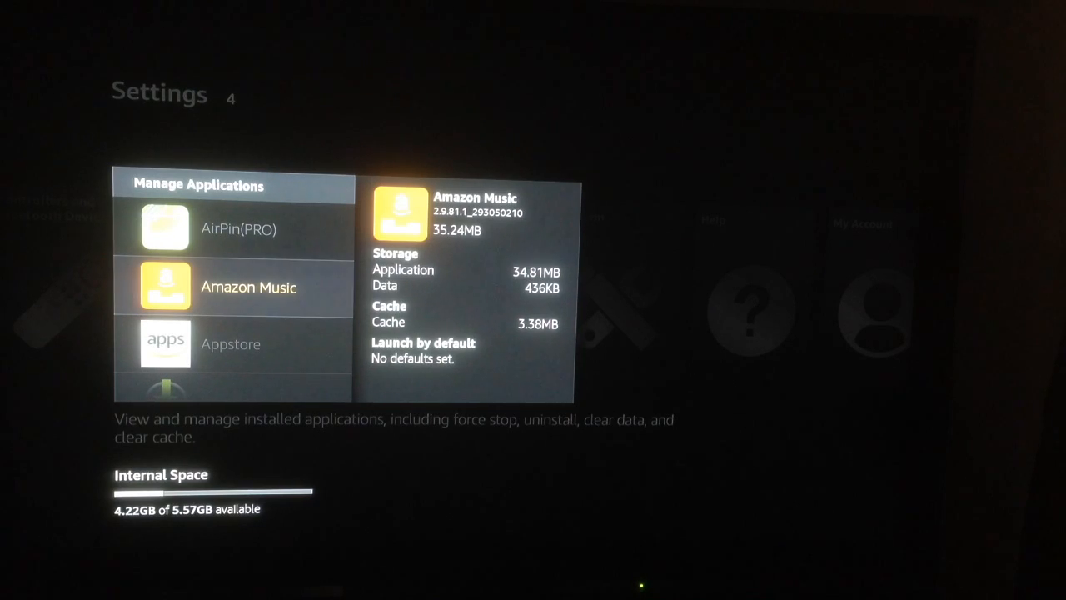
- Browse Amazon Music and Photos storage details, then return to the Applications menu
left_click(249, 286)
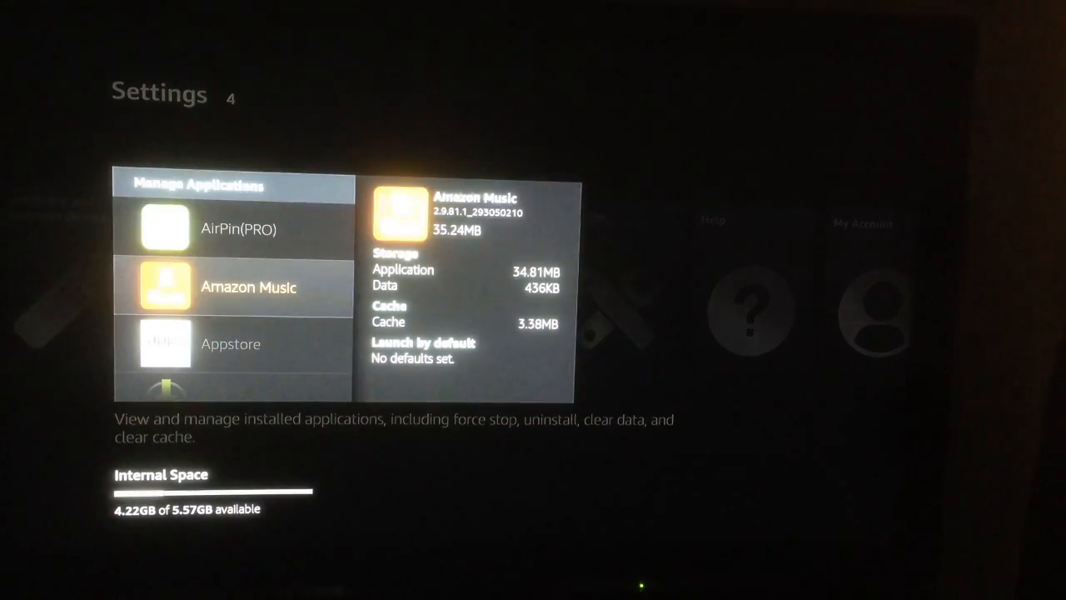
key("Down")
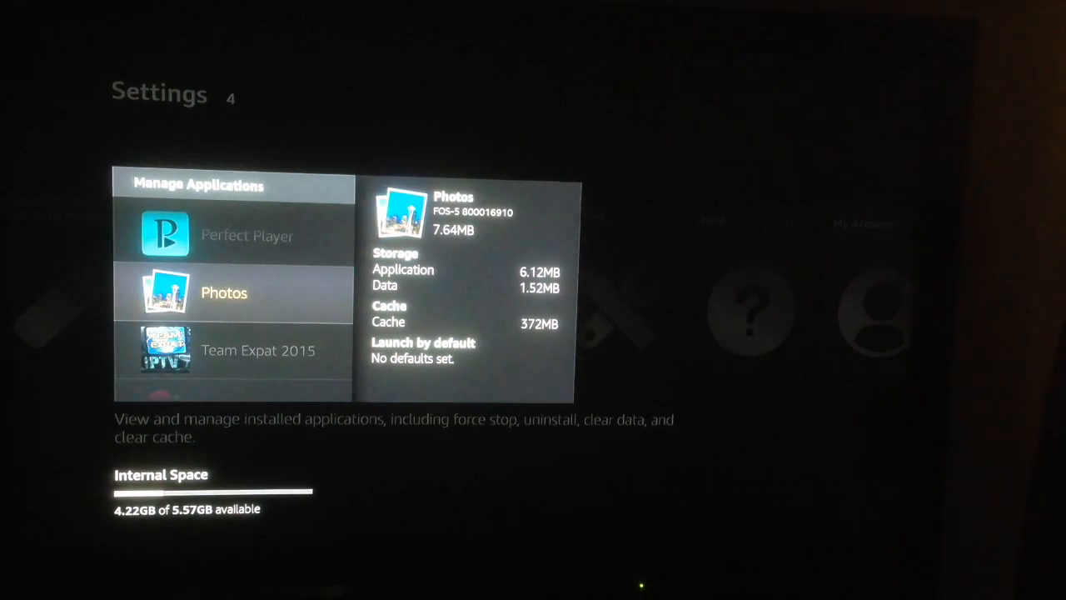
scroll("down", 3)
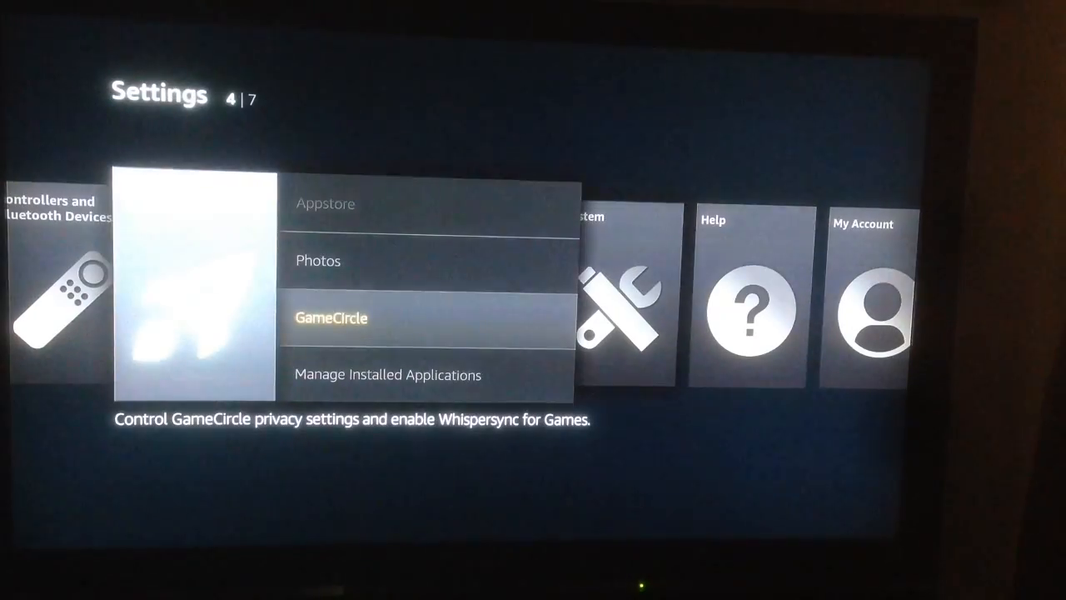
- Confirm Collect App Usage Data is OFF in Appstore settings, then return to the FireStarter launcher
key("Up")
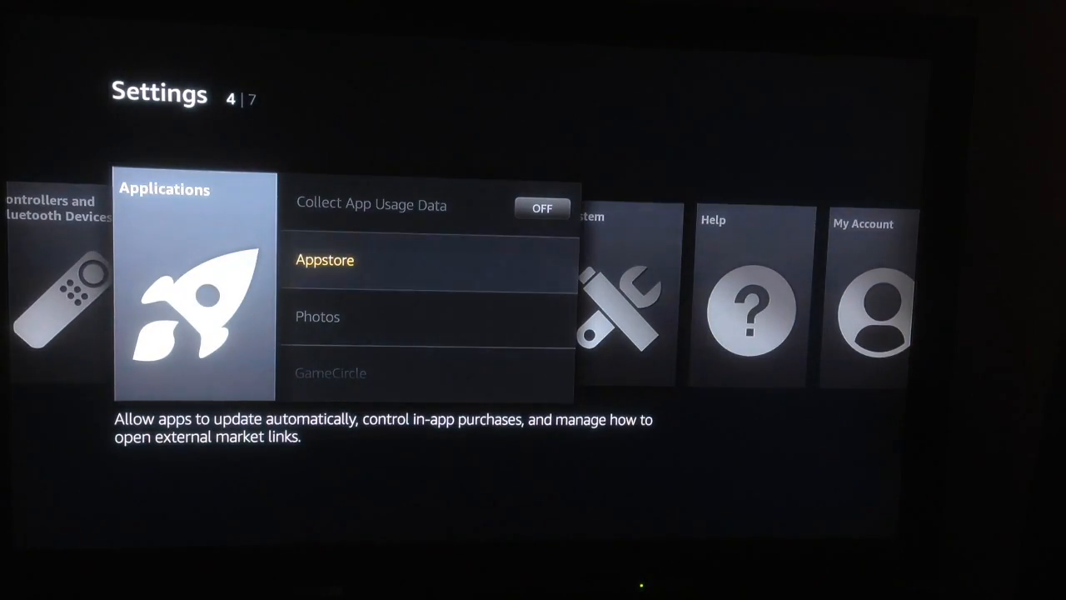
left_click(325, 260)
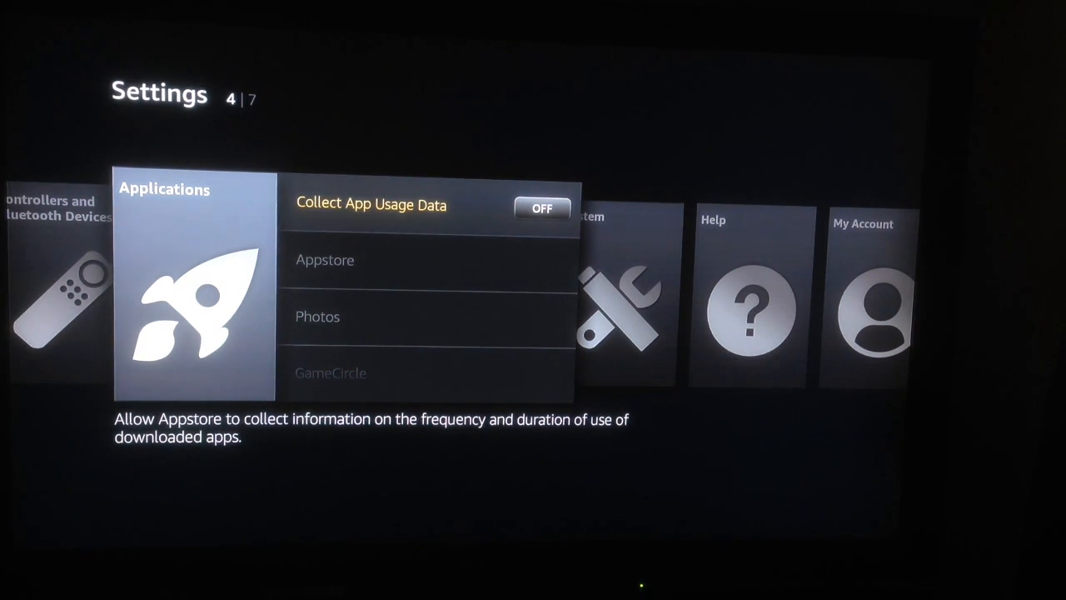
key("Down")
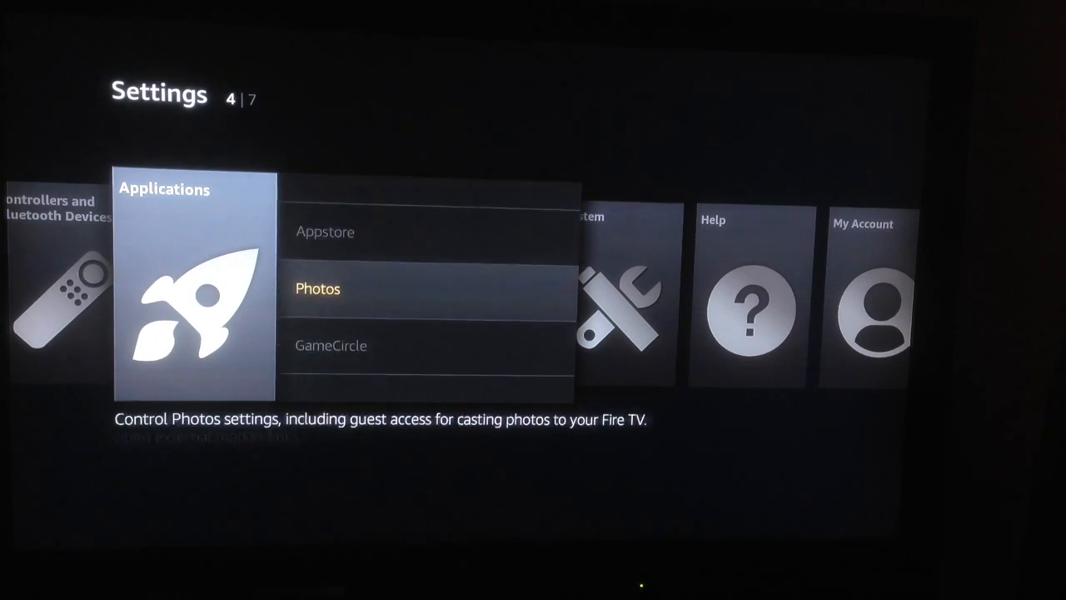
key("down")
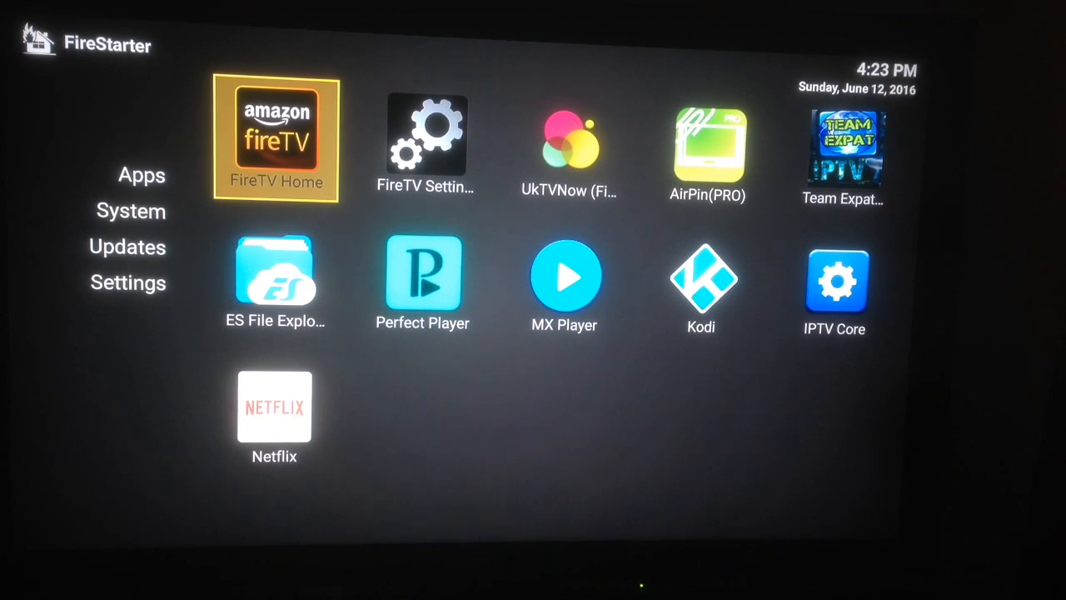
key("Down")
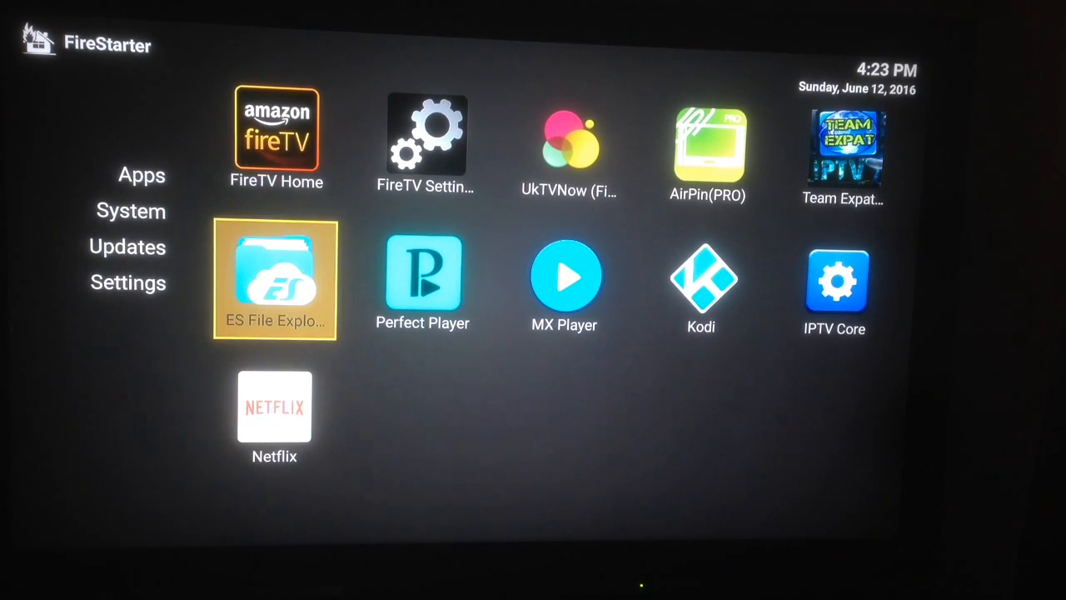